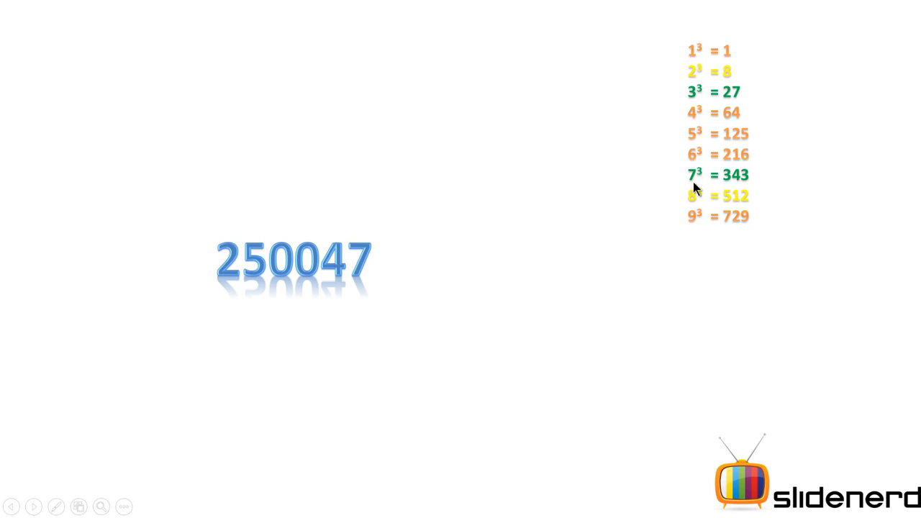
pyautogui.moveTo(697, 98)
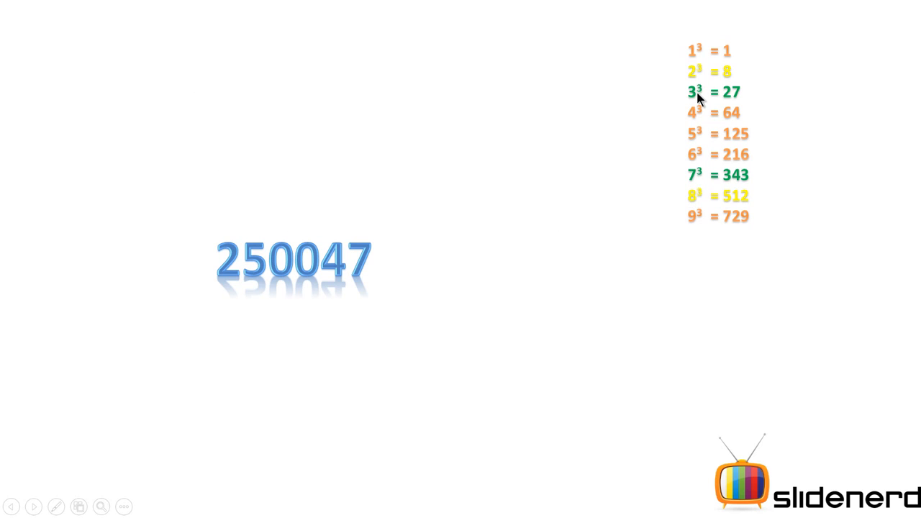
pyautogui.moveTo(746, 177)
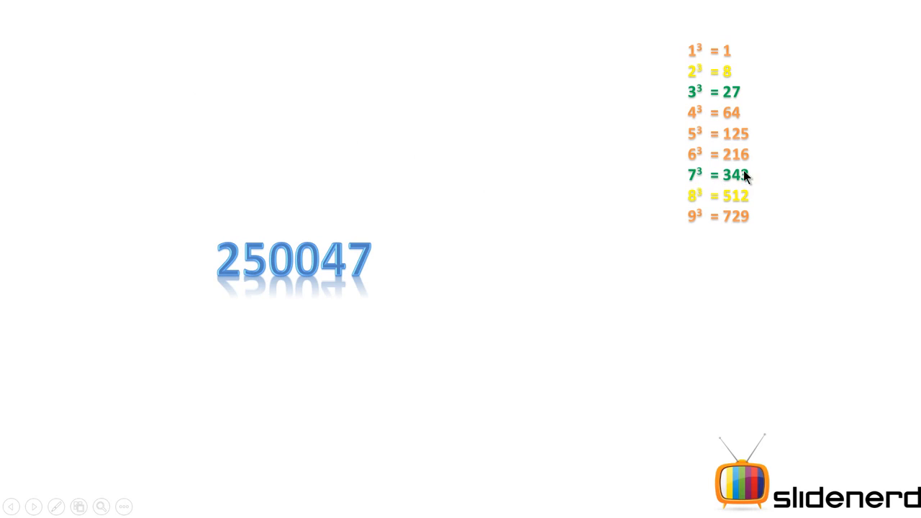
pyautogui.moveTo(496, 229)
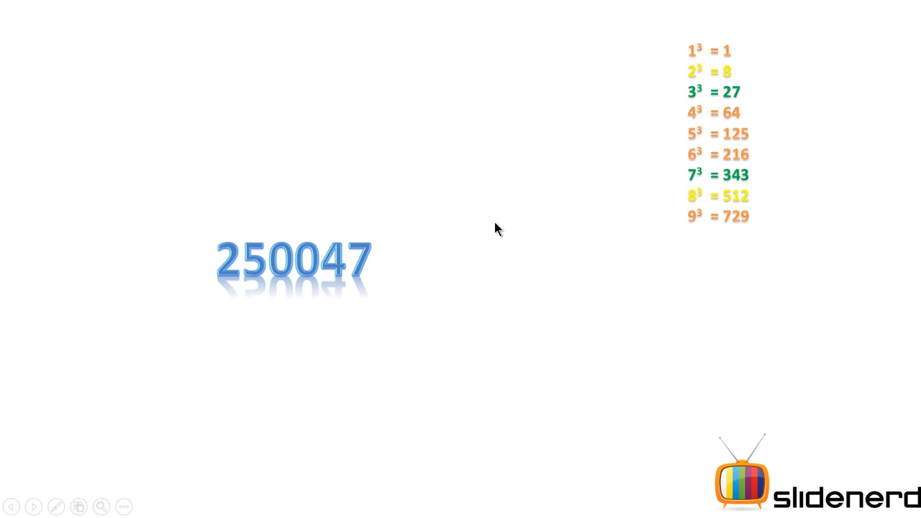
pyautogui.moveTo(283, 270)
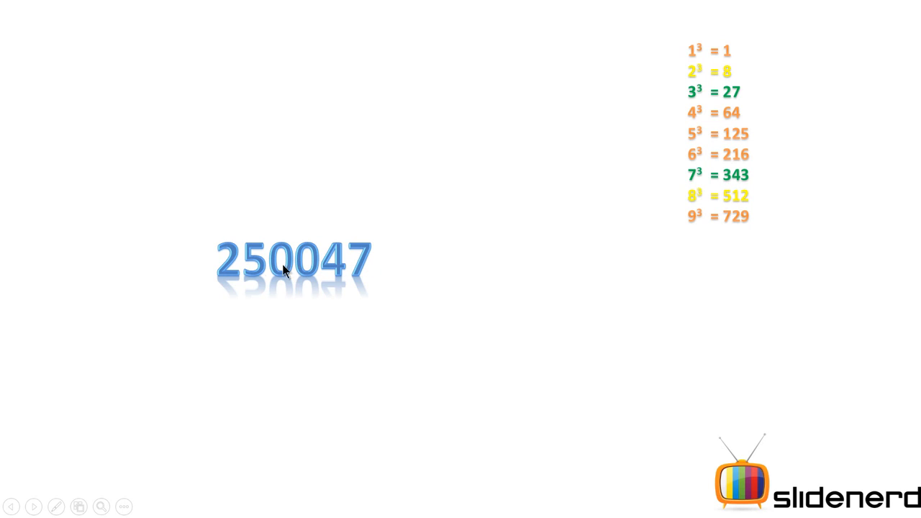
pyautogui.moveTo(215, 266)
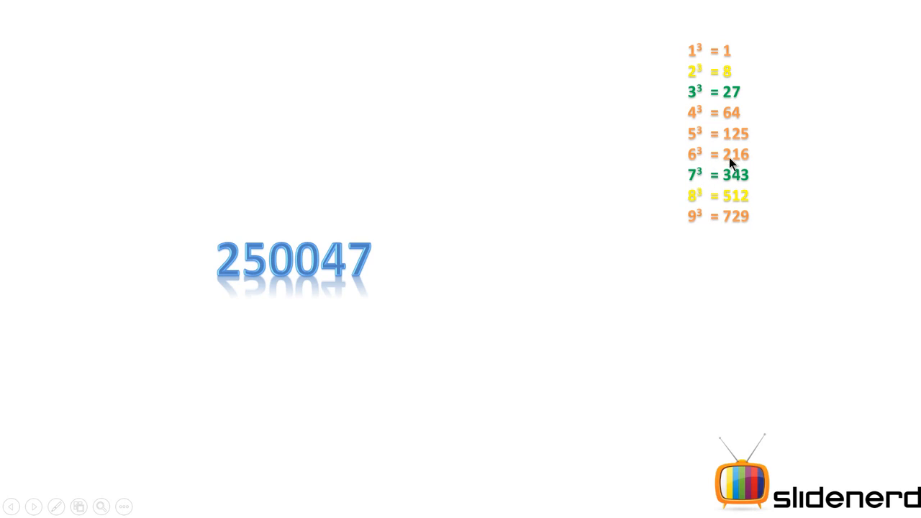
pyautogui.moveTo(725, 164)
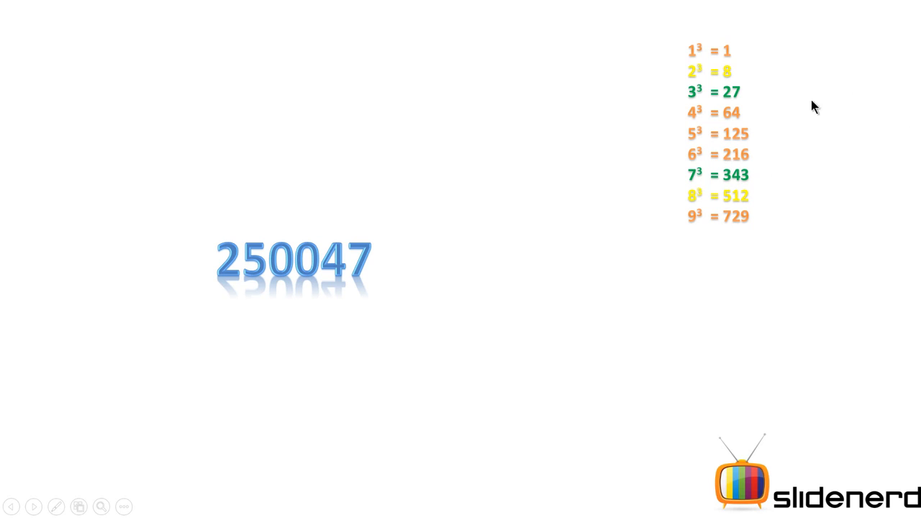
pyautogui.moveTo(732, 164)
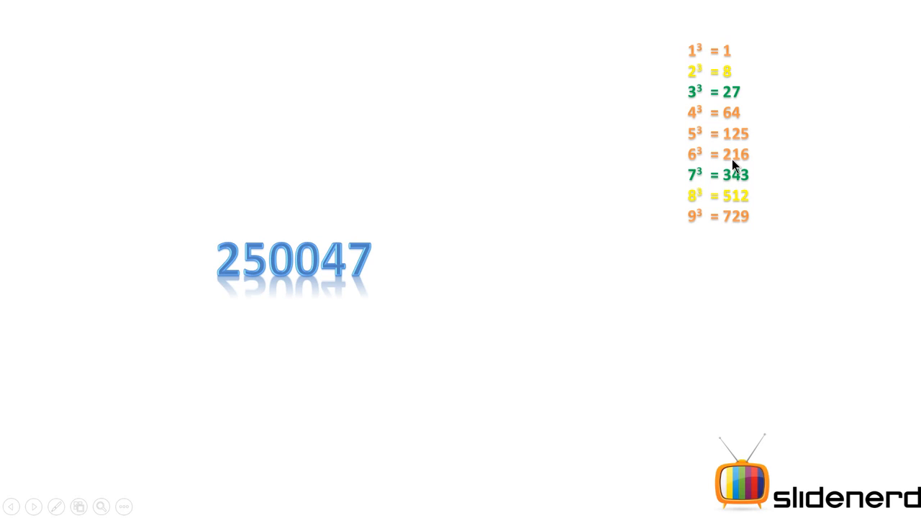
pyautogui.moveTo(737, 101)
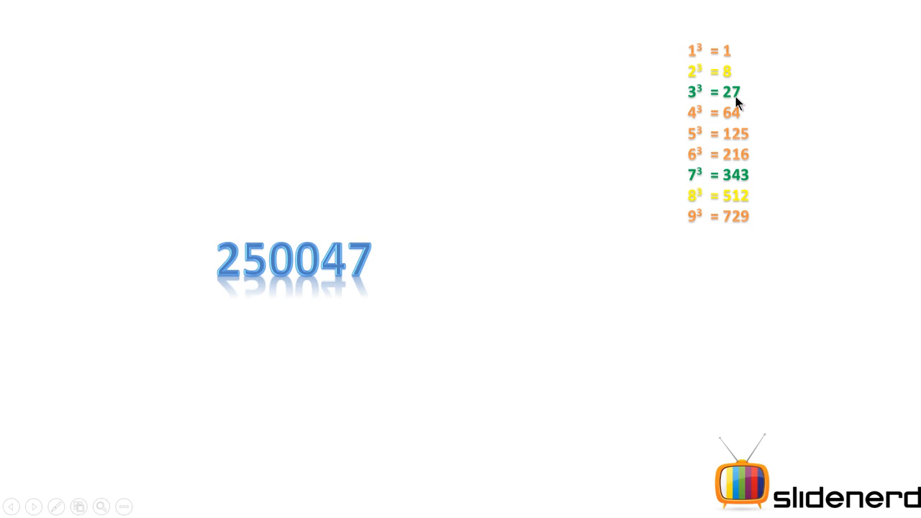
pyautogui.moveTo(747, 99)
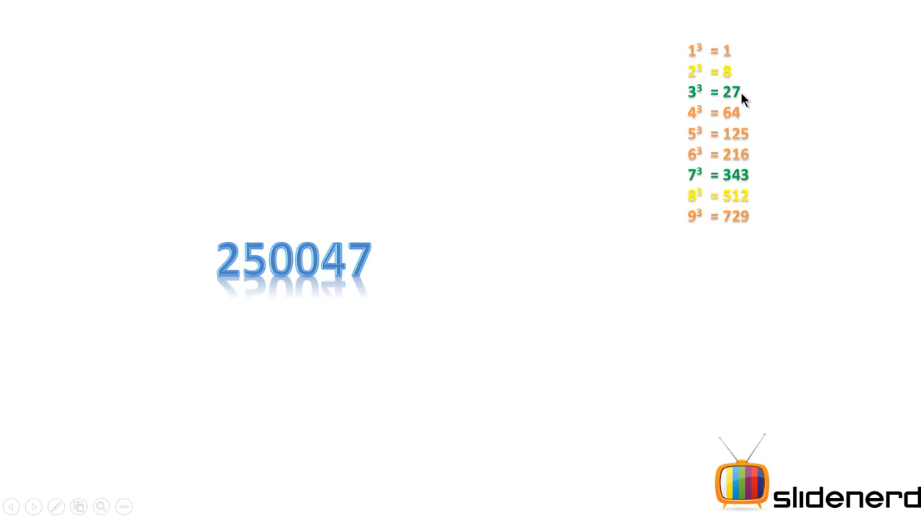